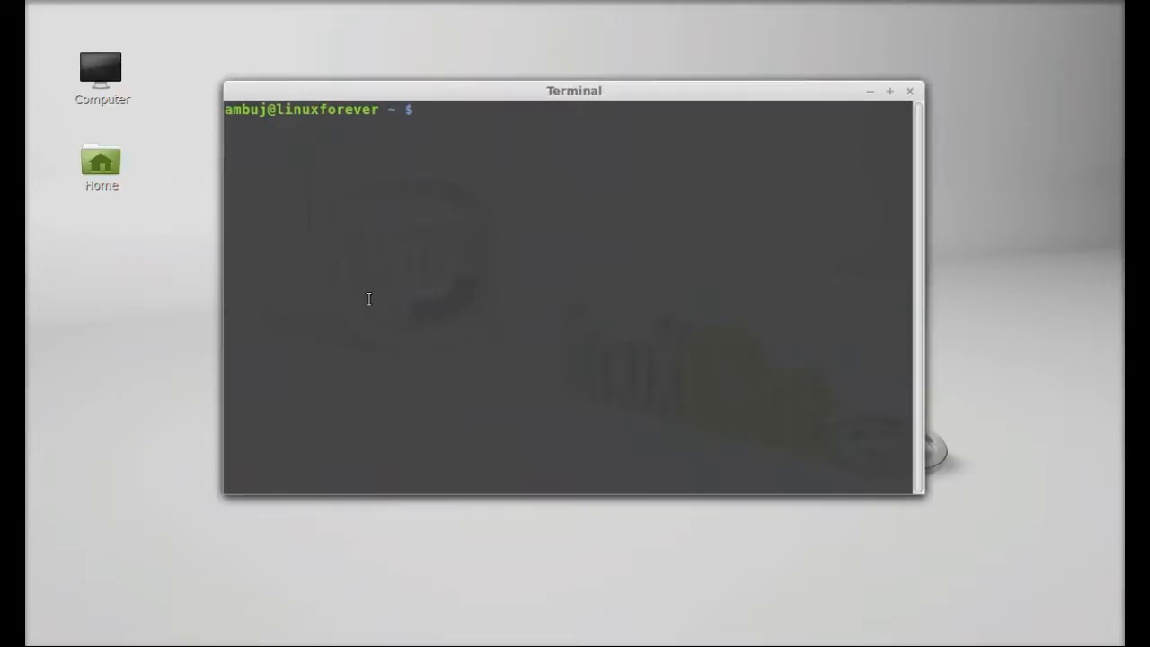
- Run sudo add-apt-repository ppa:qucs/qucs and confirm adding the repository
text(s)
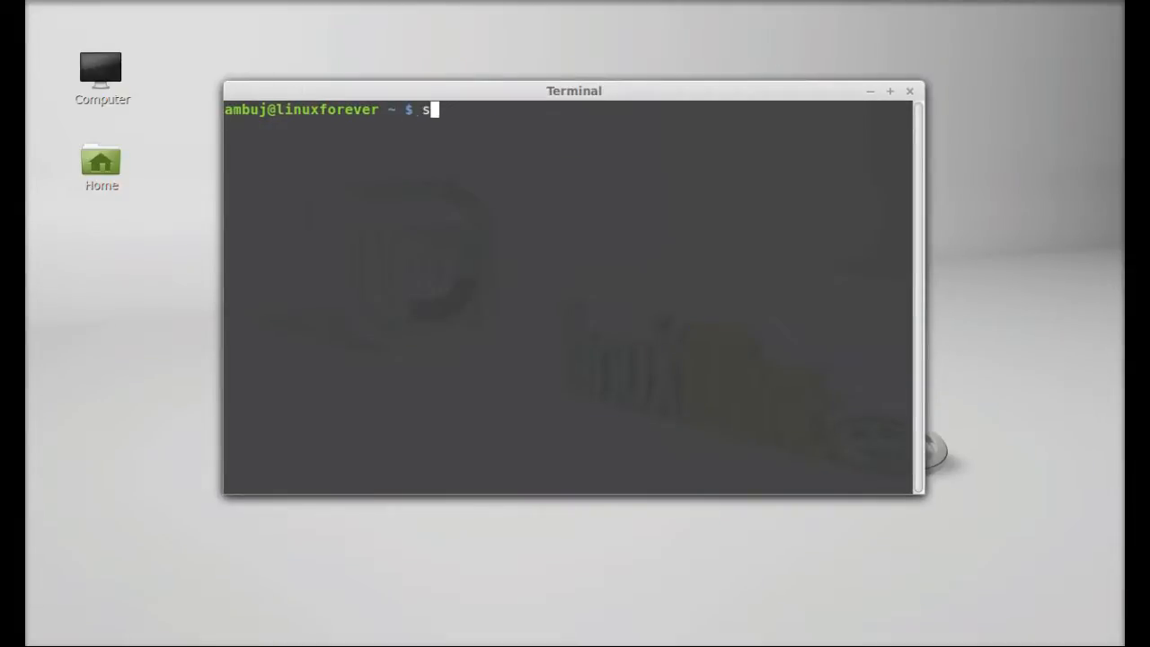
text(udo)
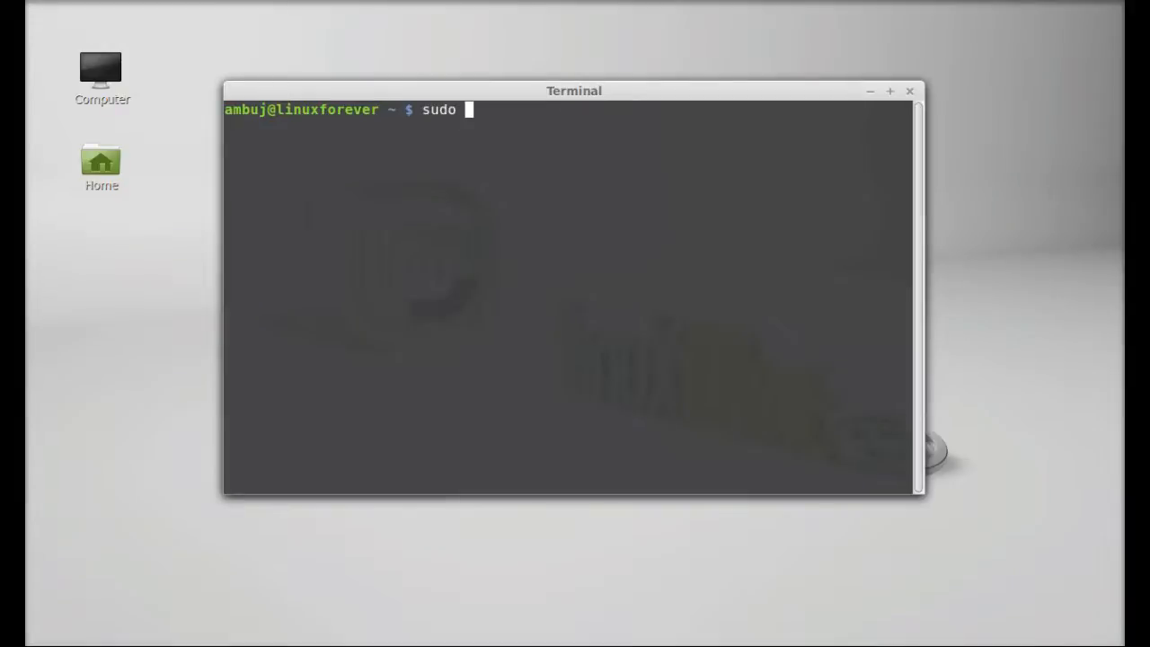
text(add-a)
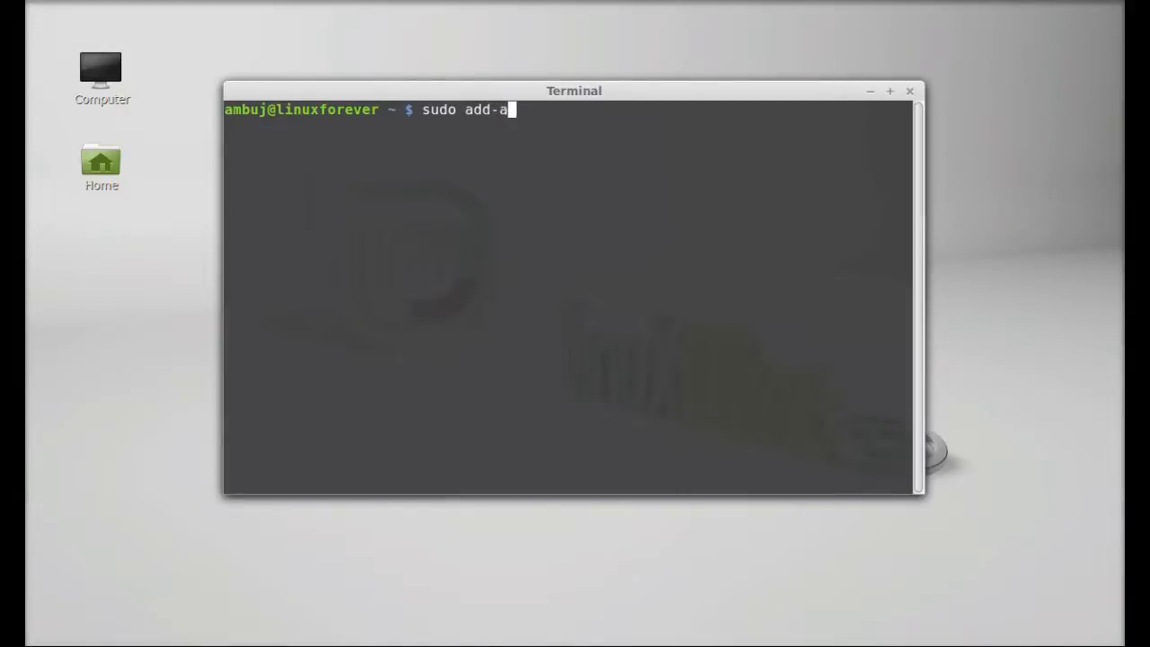
text(pt-rep)
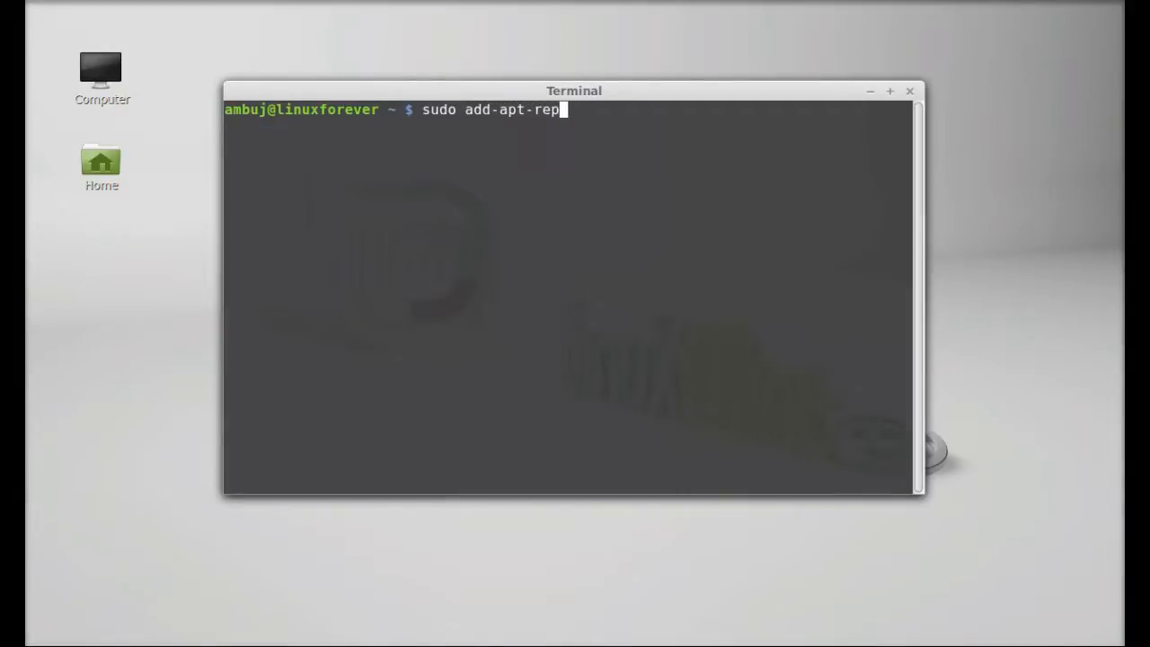
text(ository)
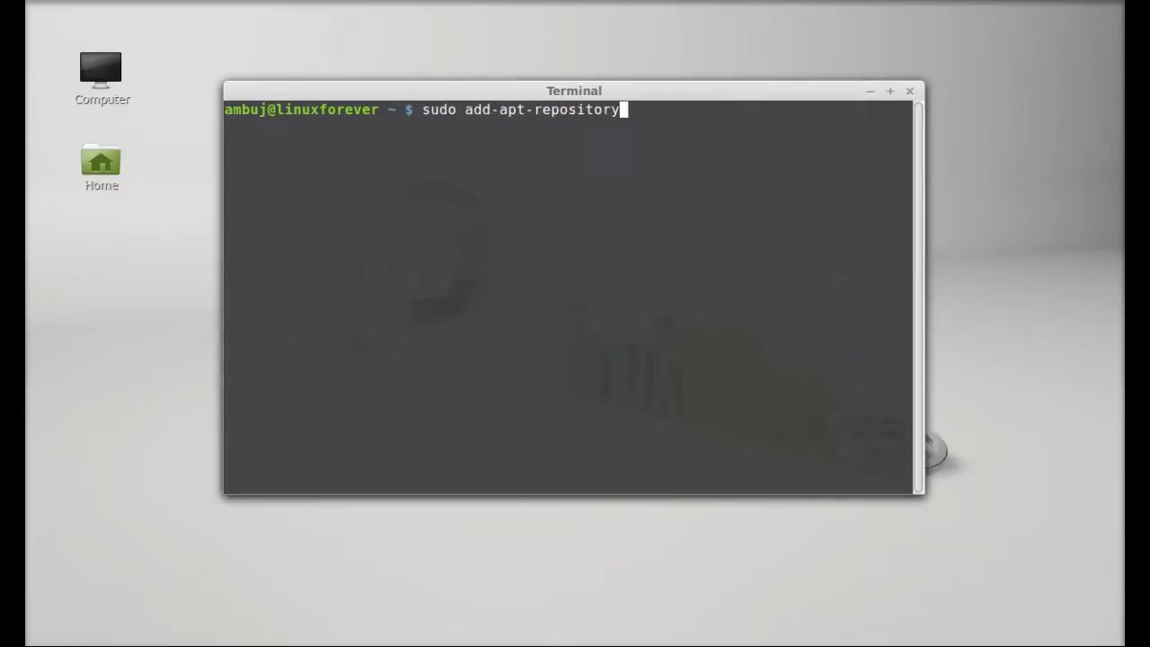
text(" ")
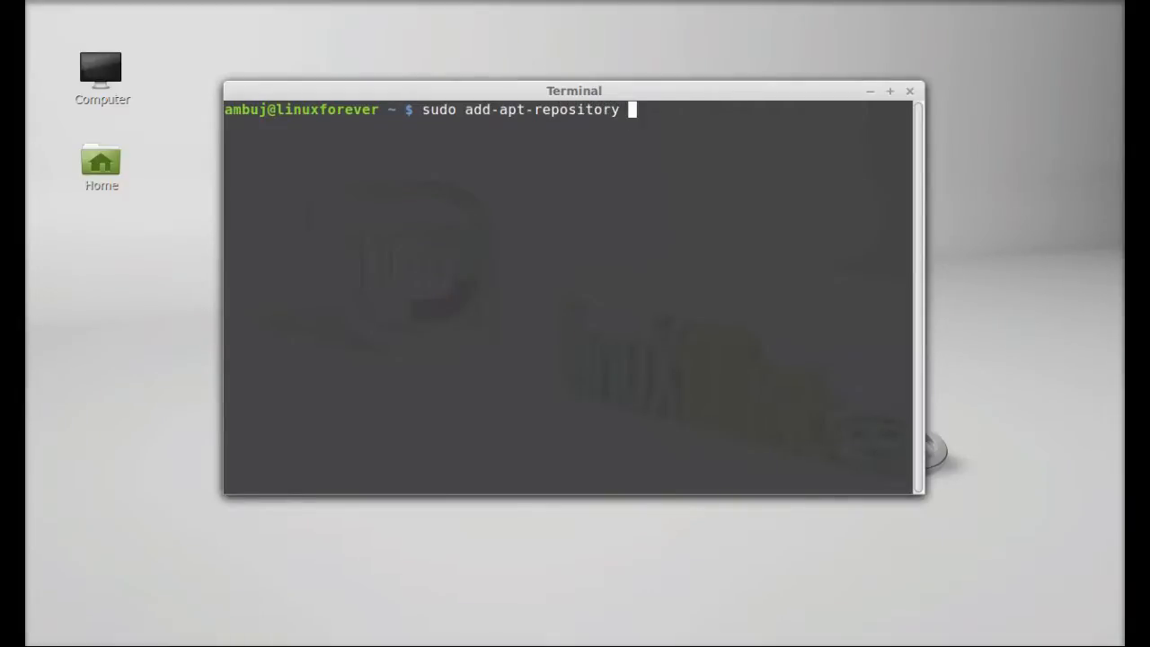
text(ppa:)
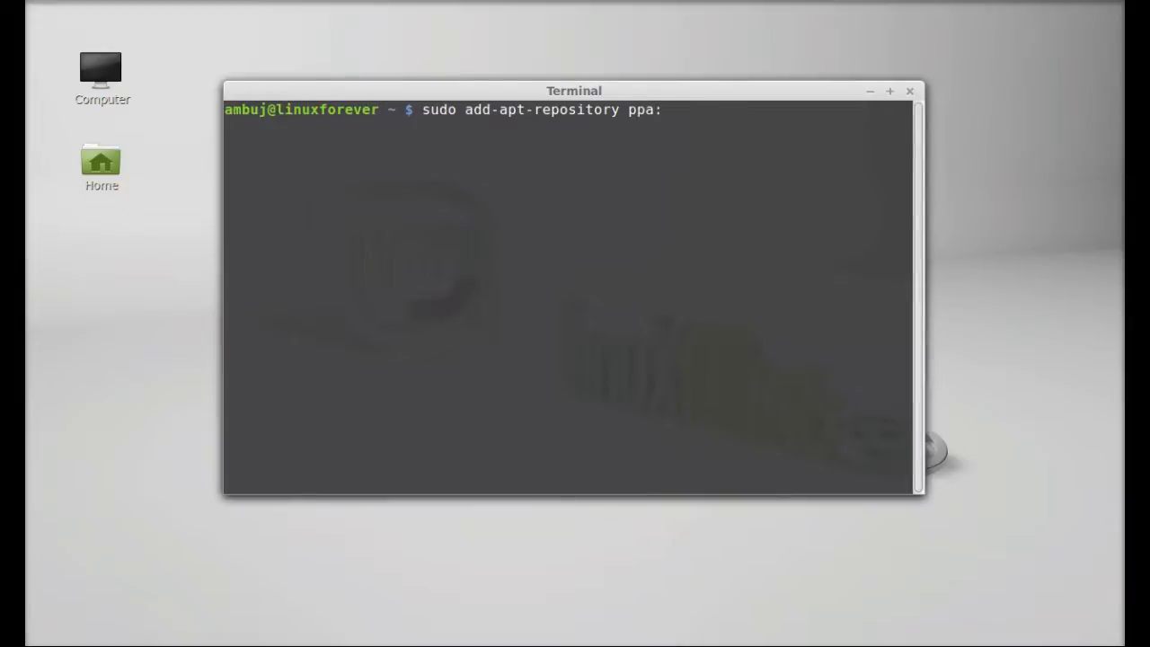
text(qu)
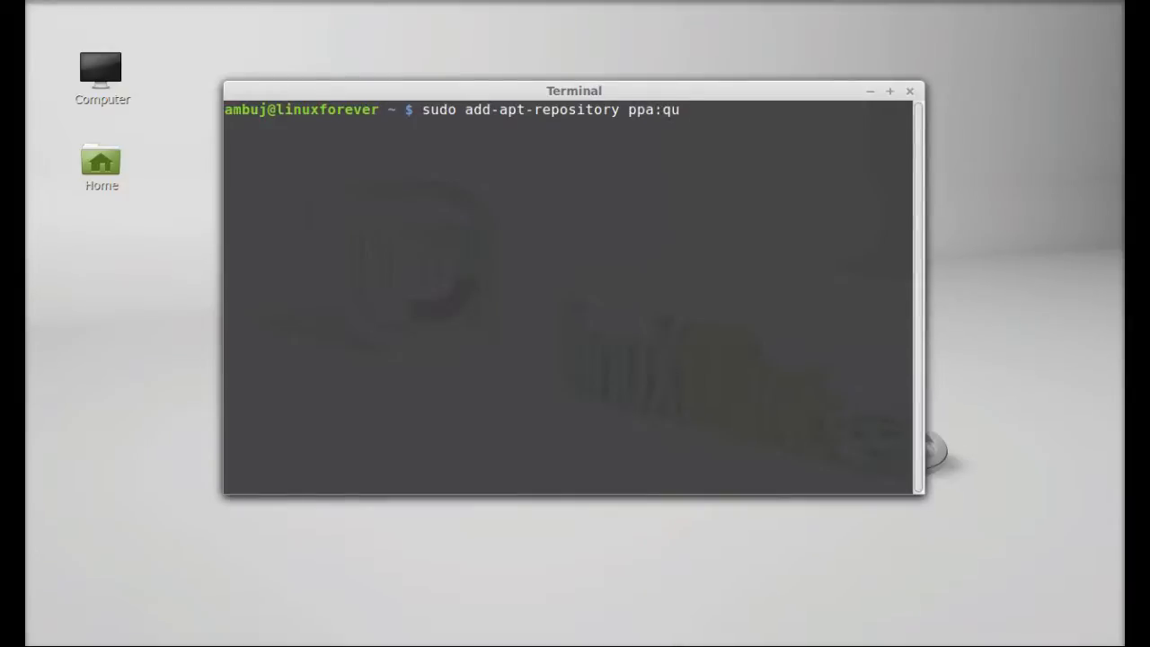
text(cs/)
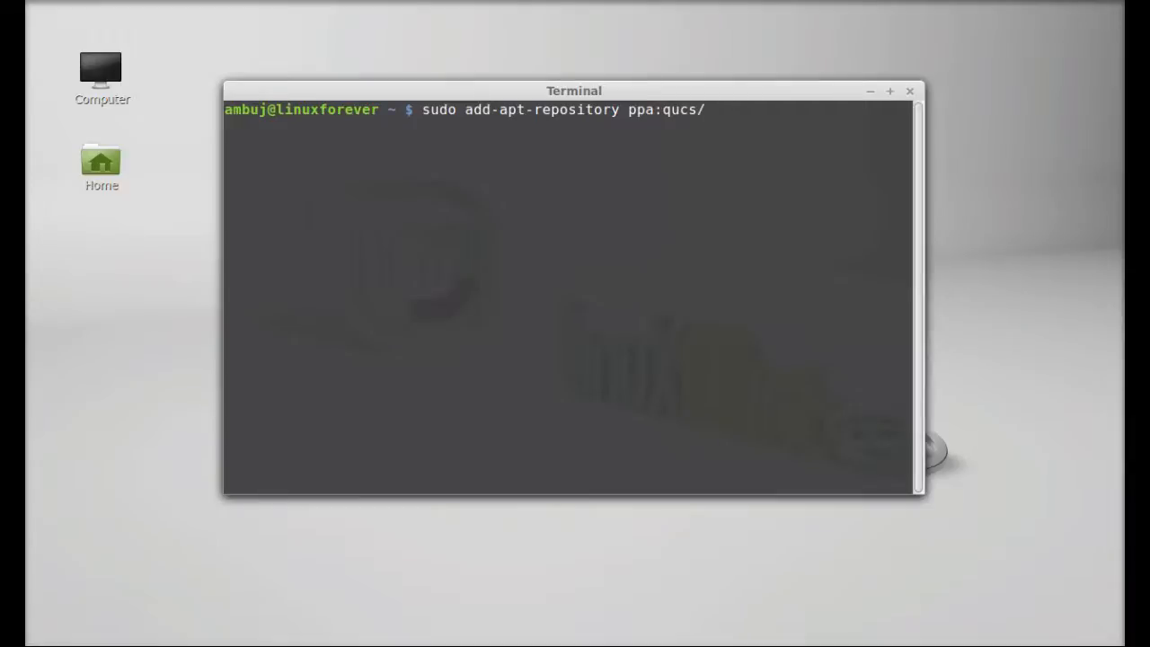
text(qucs)
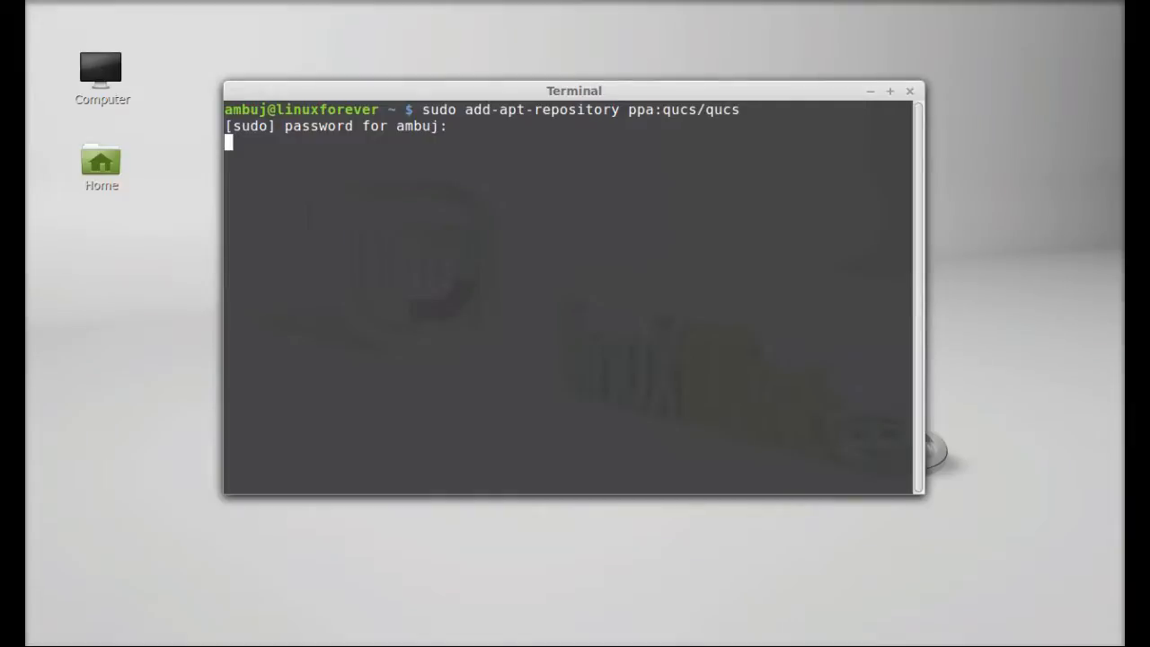
key(Return)
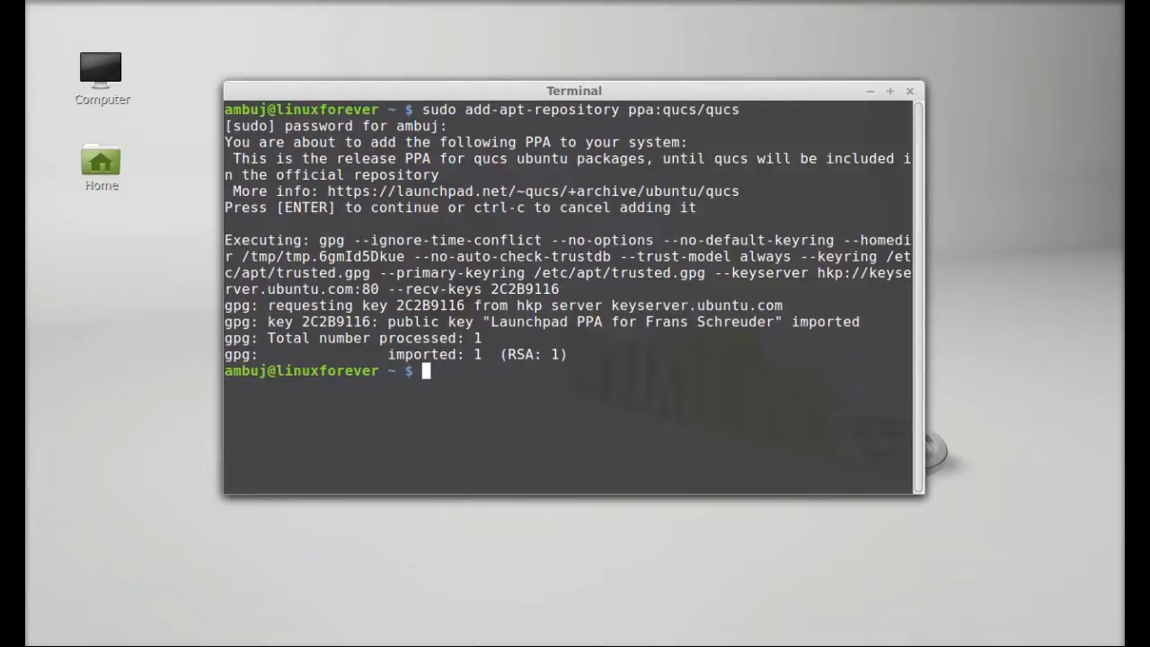
- Run sudo apt-get update to refresh the package lists from the new PPA
text(sudo)
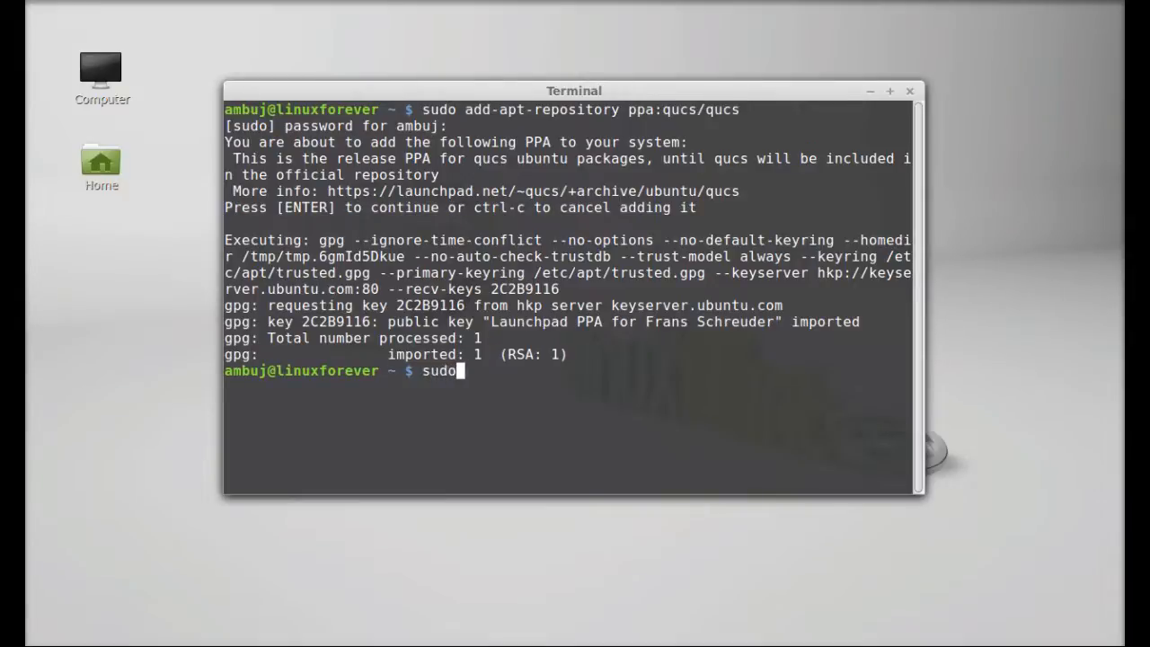
text(apt-)
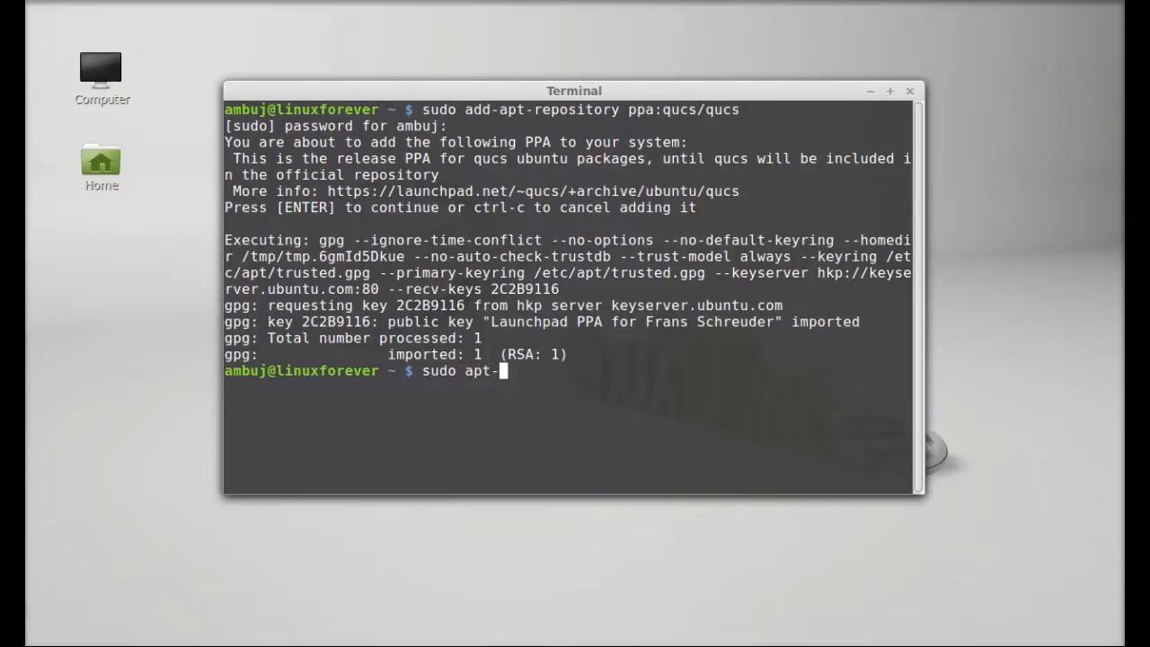
text(get upd)
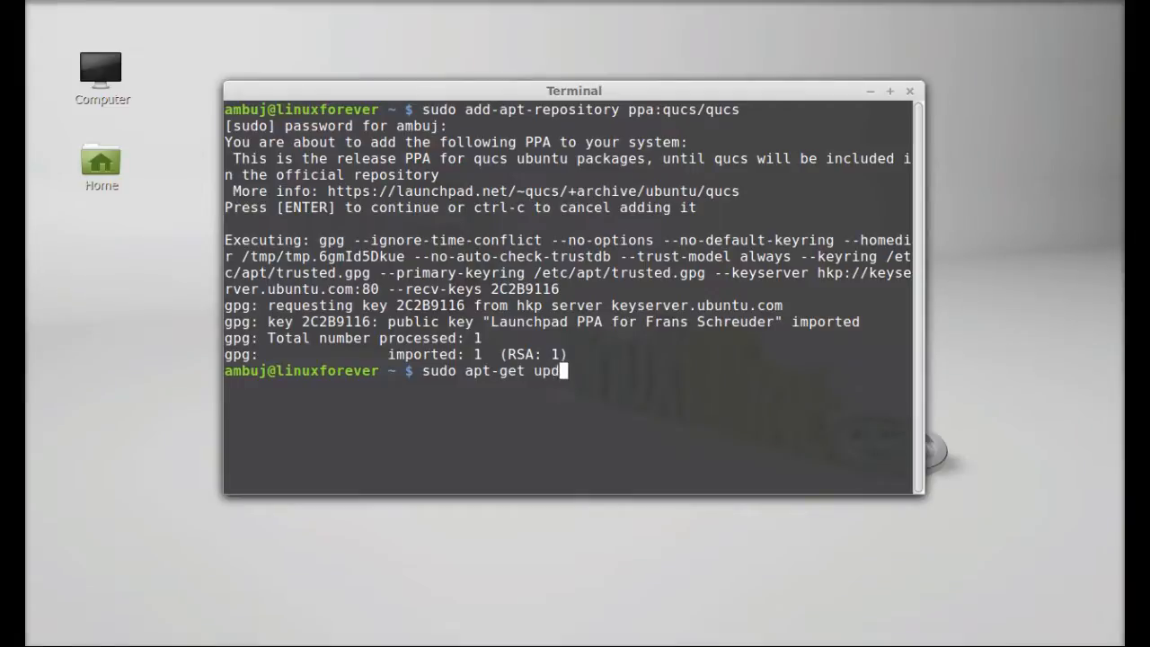
text(ate)
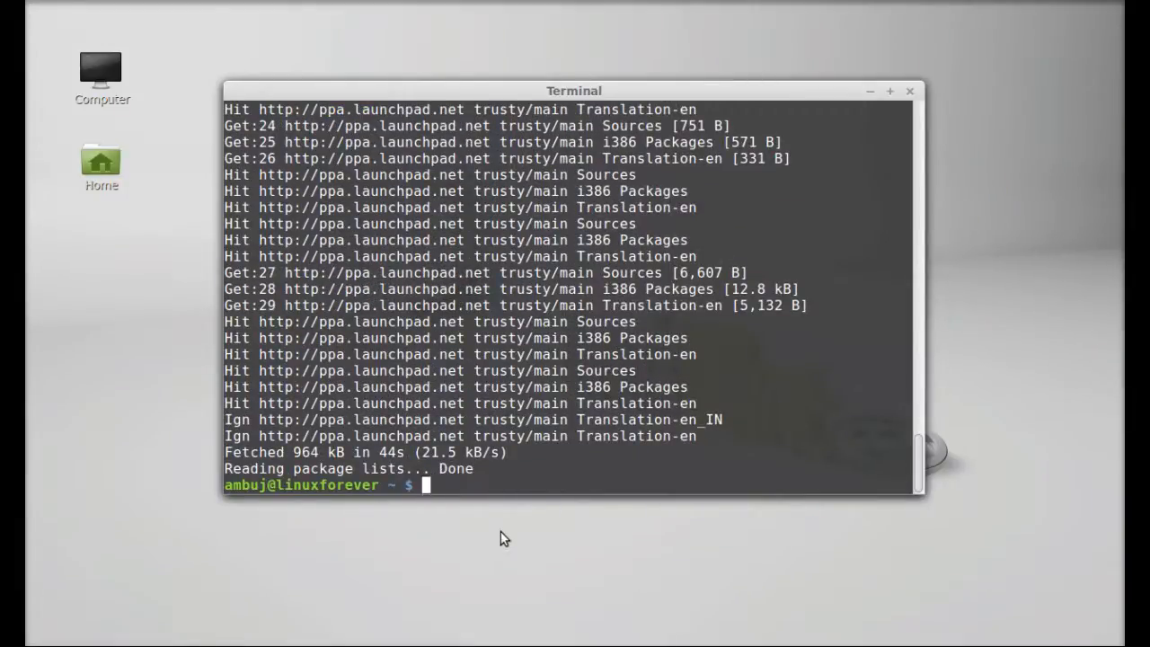
- Run sudo apt-get install qucs and let the package set up
text(sudo)
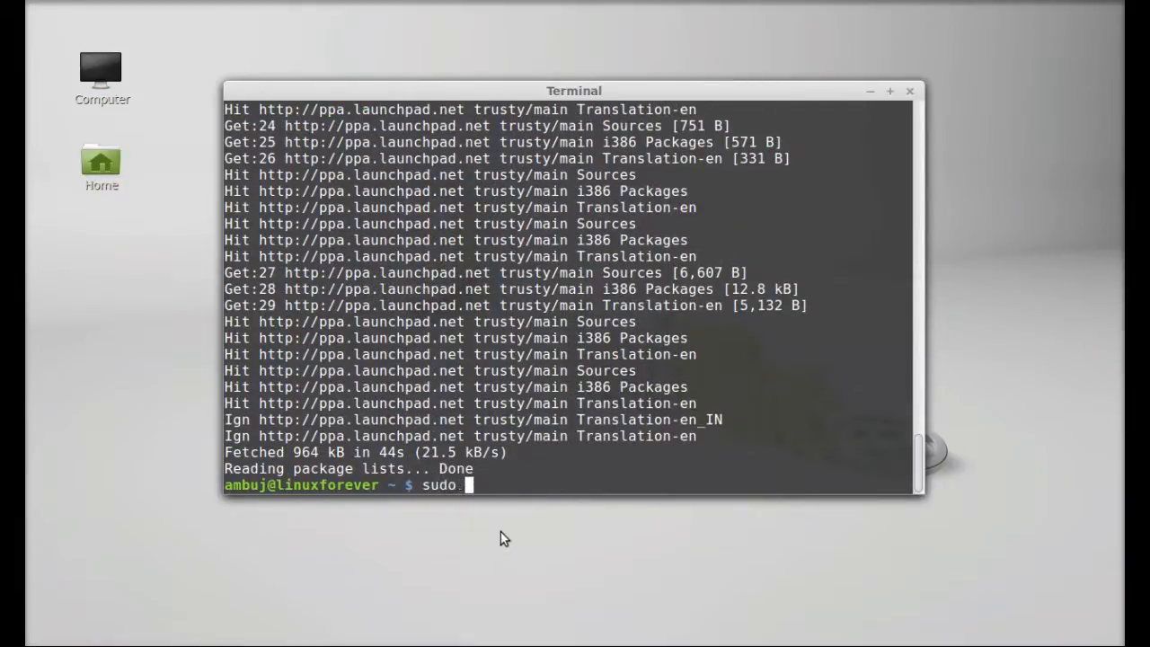
text(apt-get install qu)
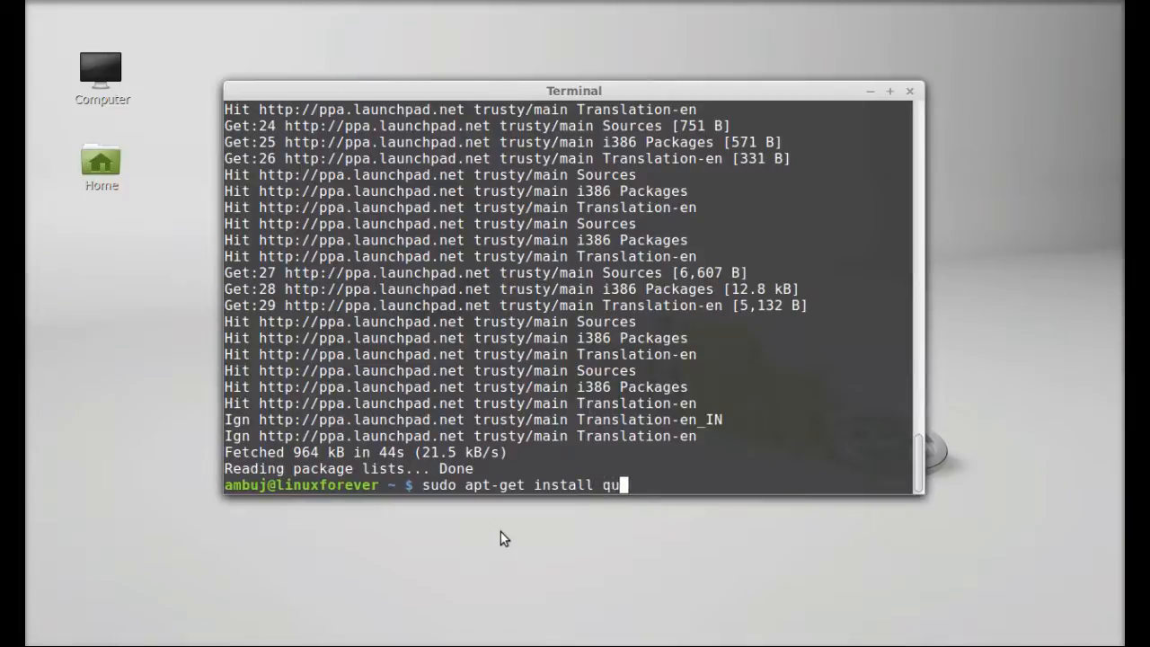
text(cs)
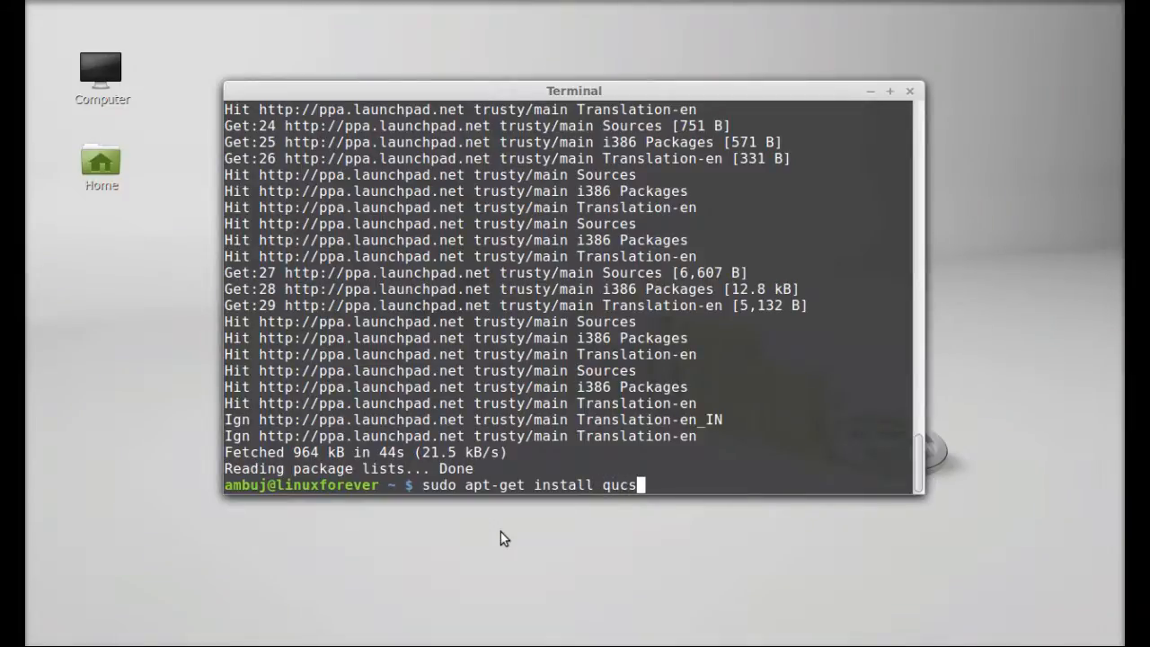
key(Return)
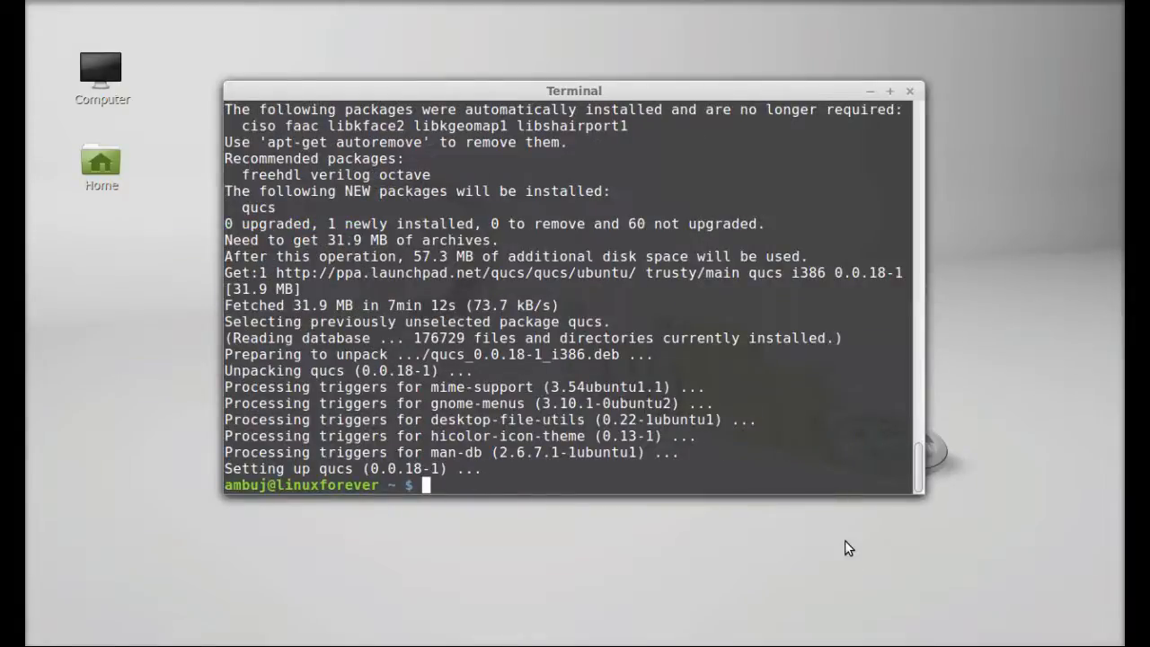
mouse_move(845, 547)
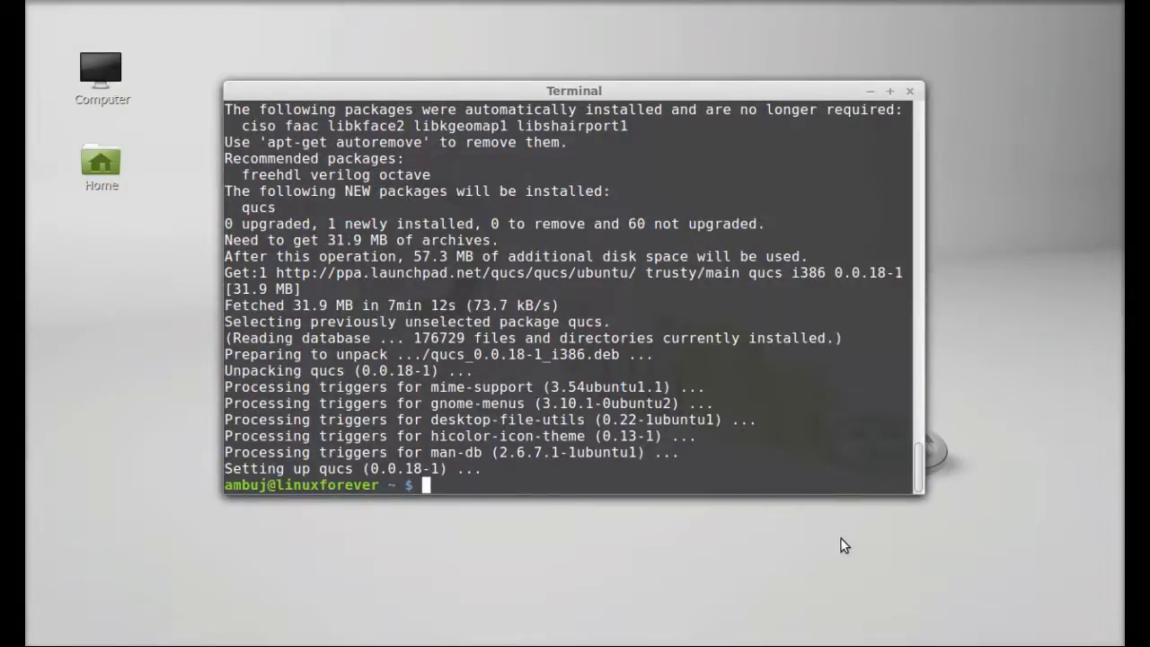
mouse_move(893, 137)
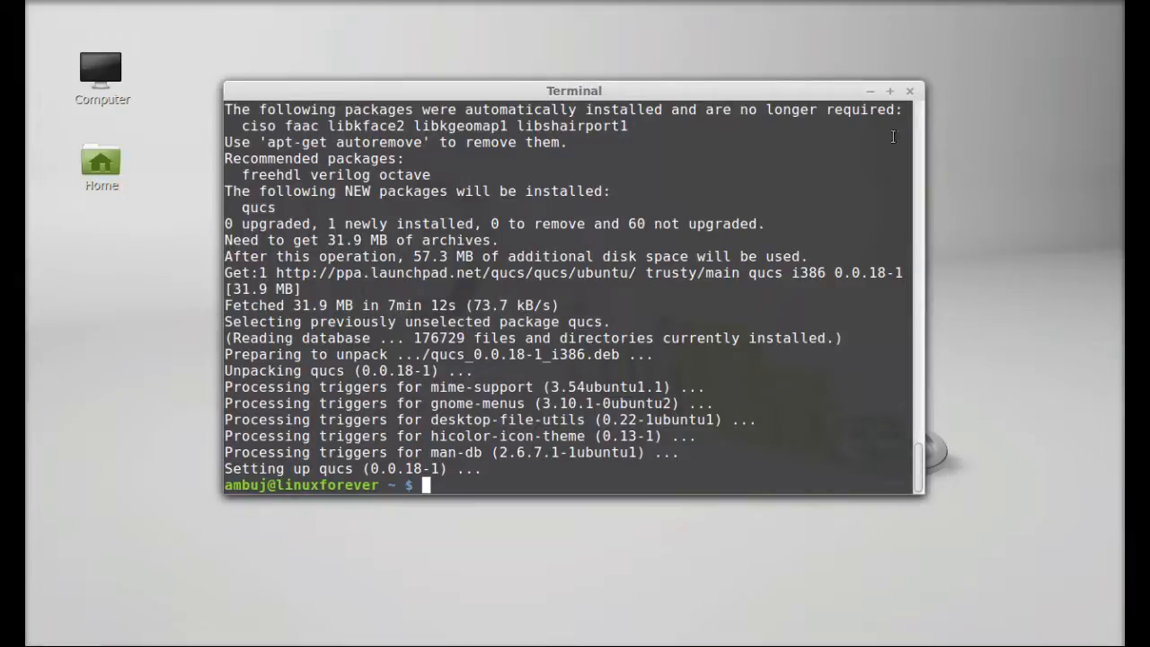
- Search the Mint menu for 'quc' and launch Qucs
click(917, 90)
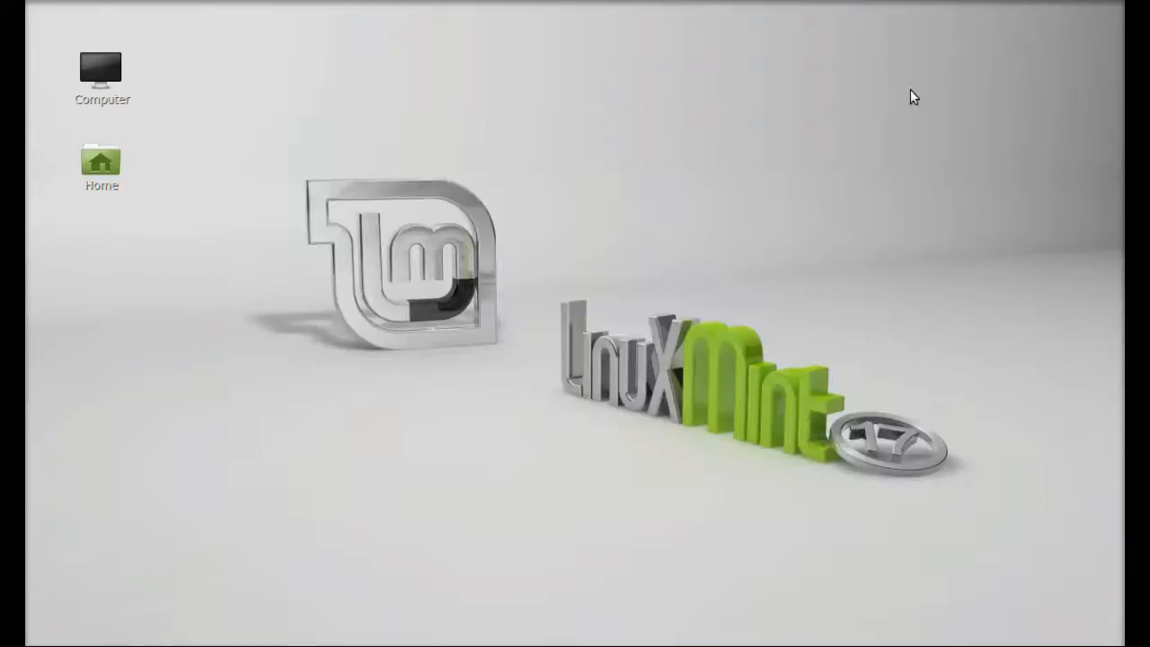
mouse_move(433, 330)
text(u)
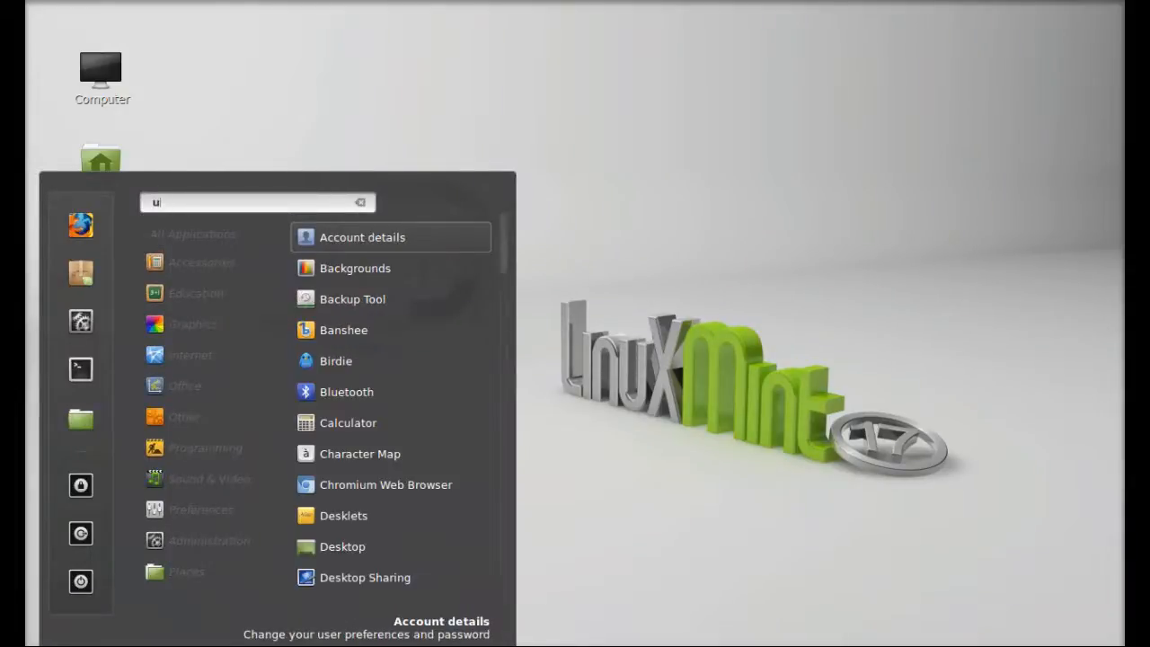
text(quc)
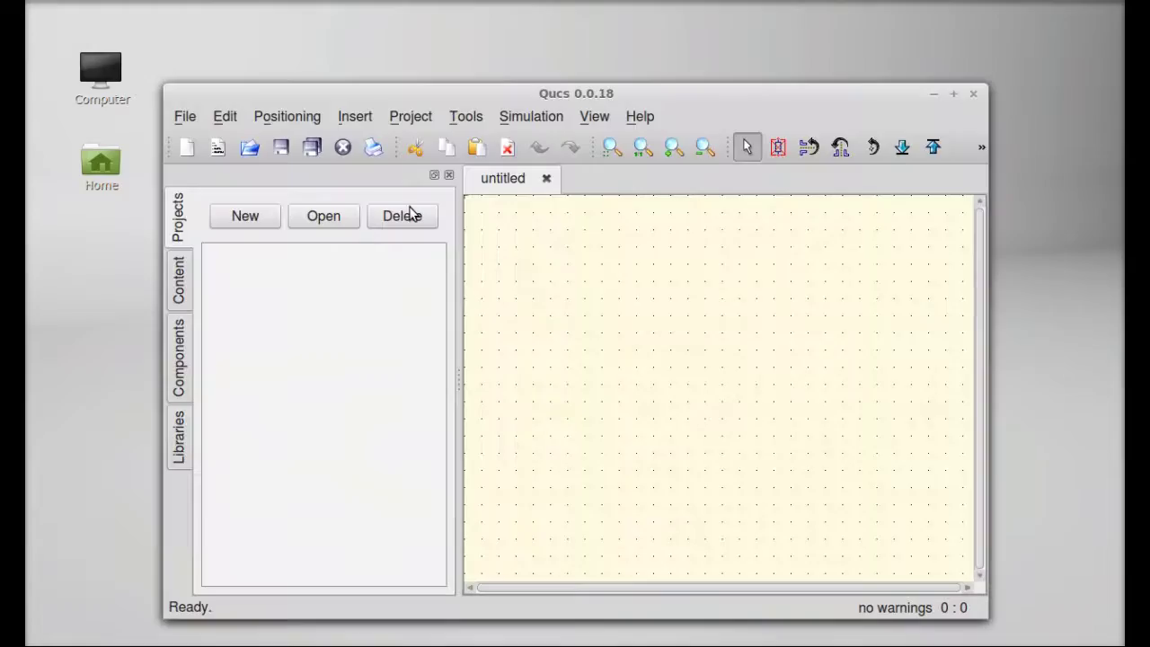
- Create a new Qucs project named 'circuit' from the Projects panel
drag(575, 94, 609, 70)
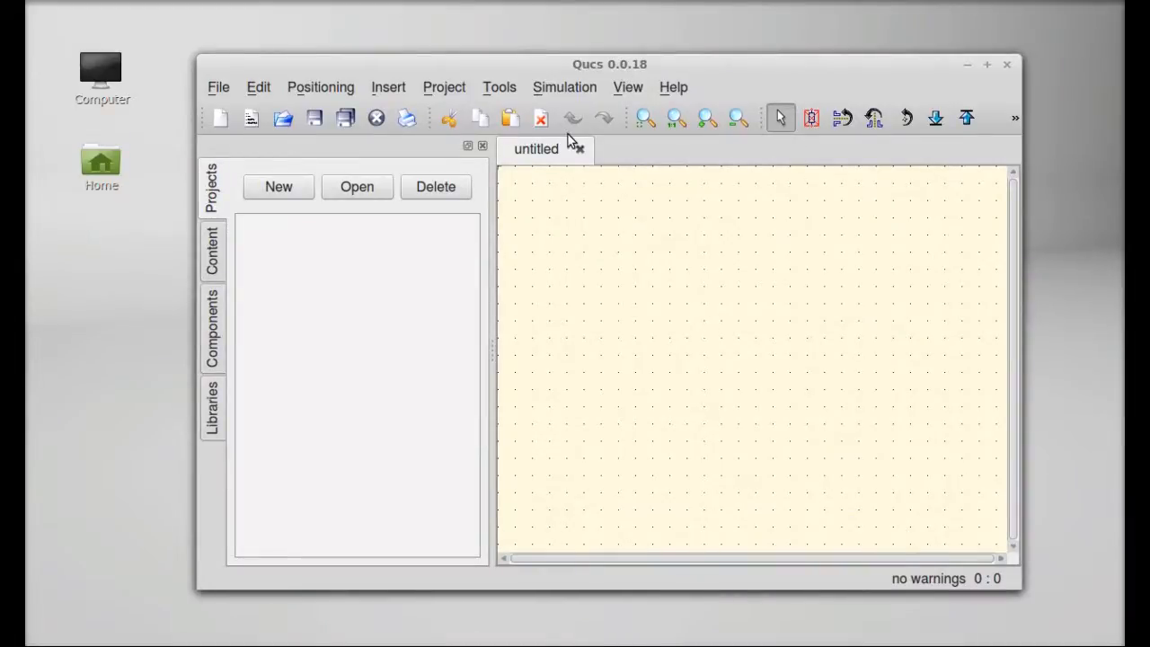
mouse_move(536, 271)
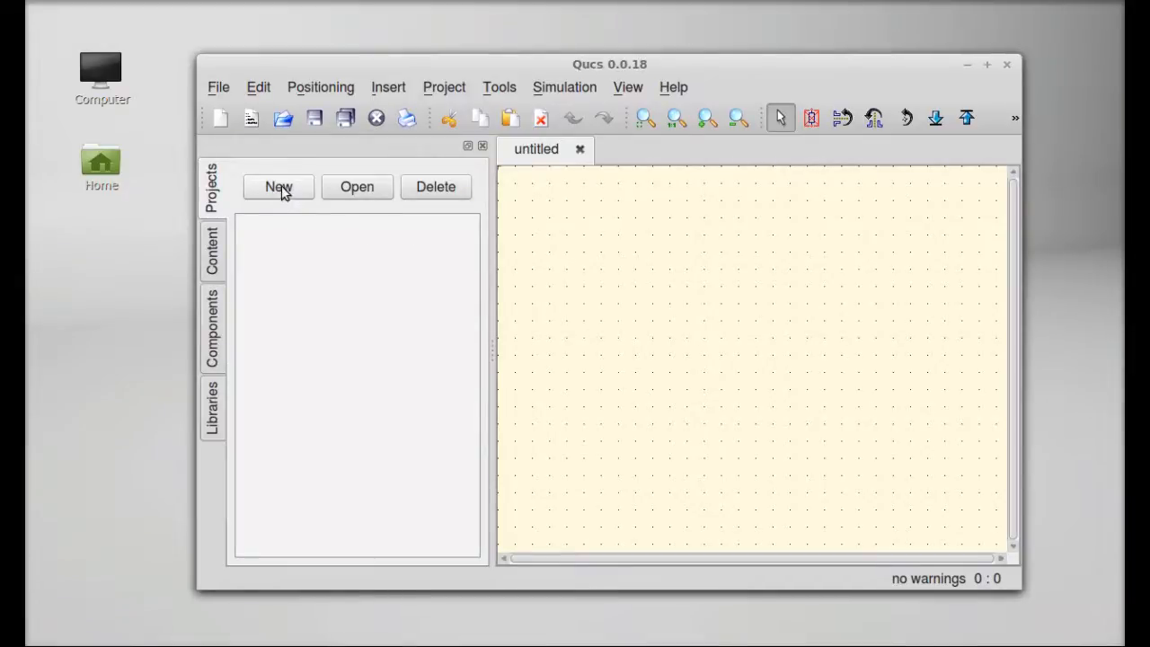
click(278, 187)
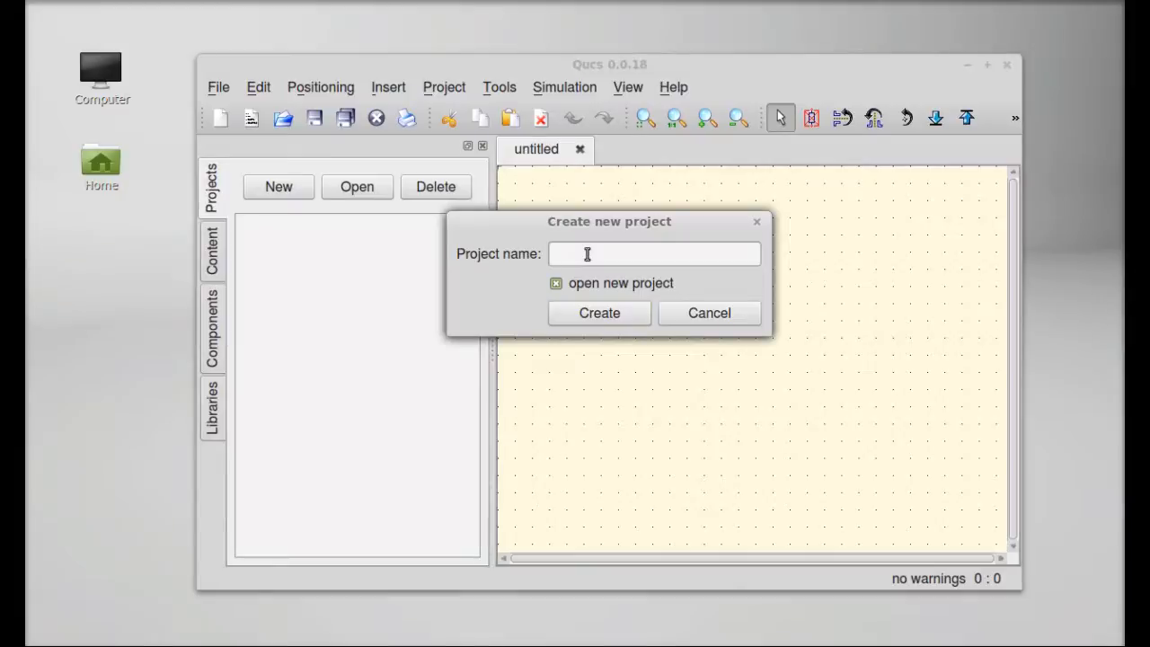
text(circuit)
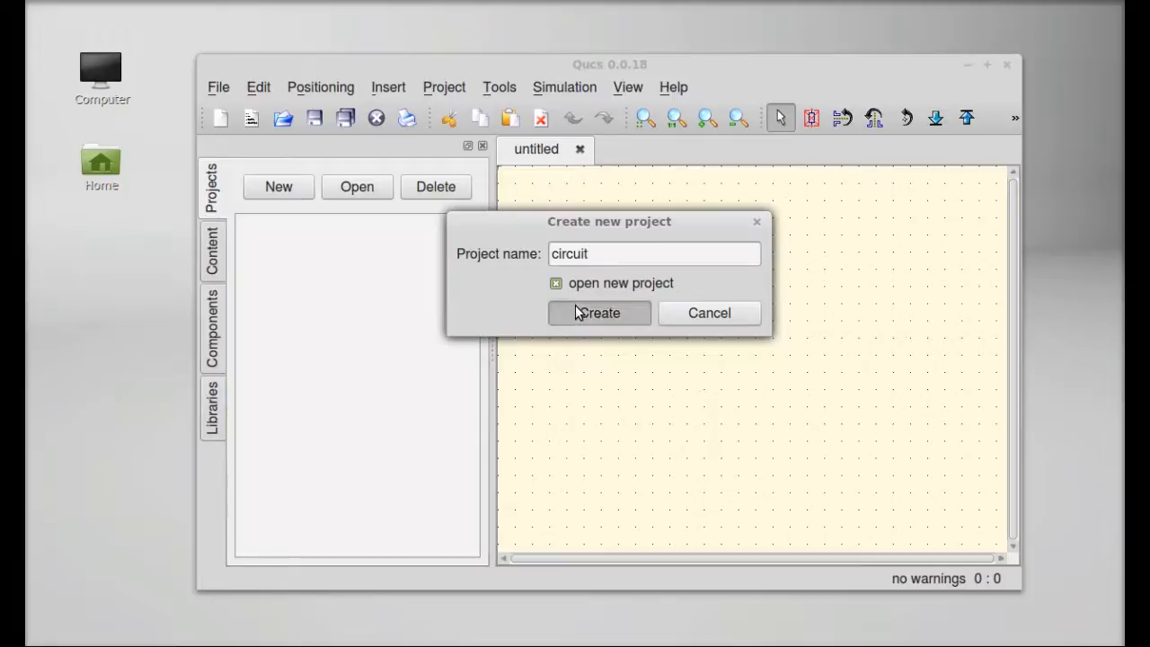
click(601, 312)
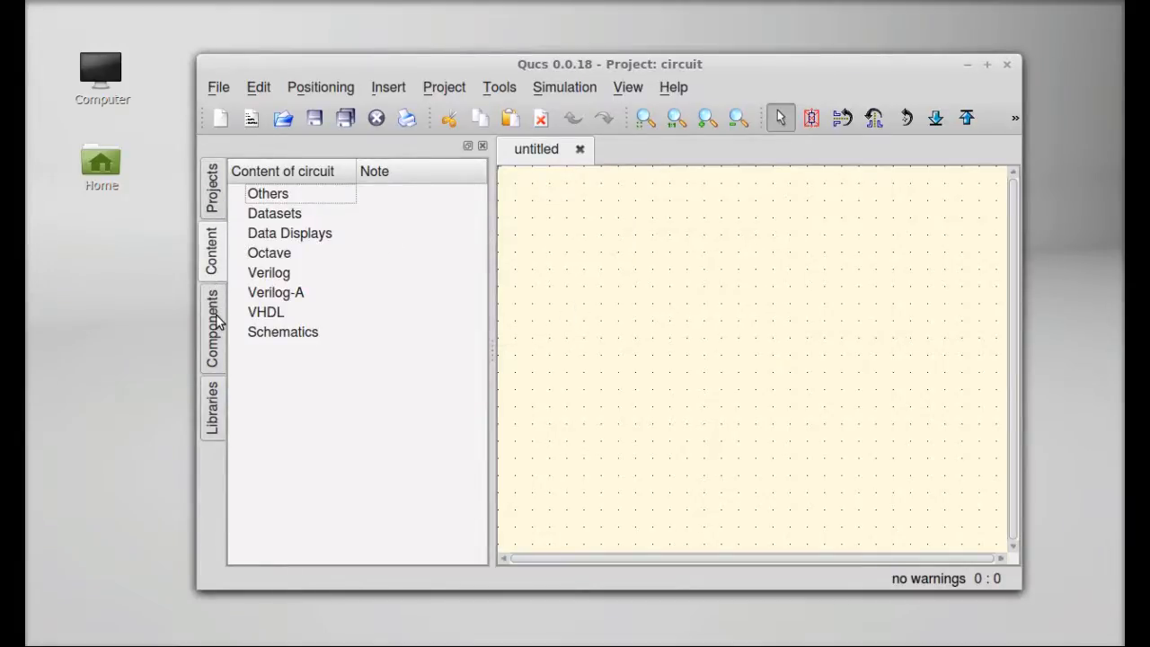
- Browse the lumped components and paintings categories, then show the system libraries list
click(212, 327)
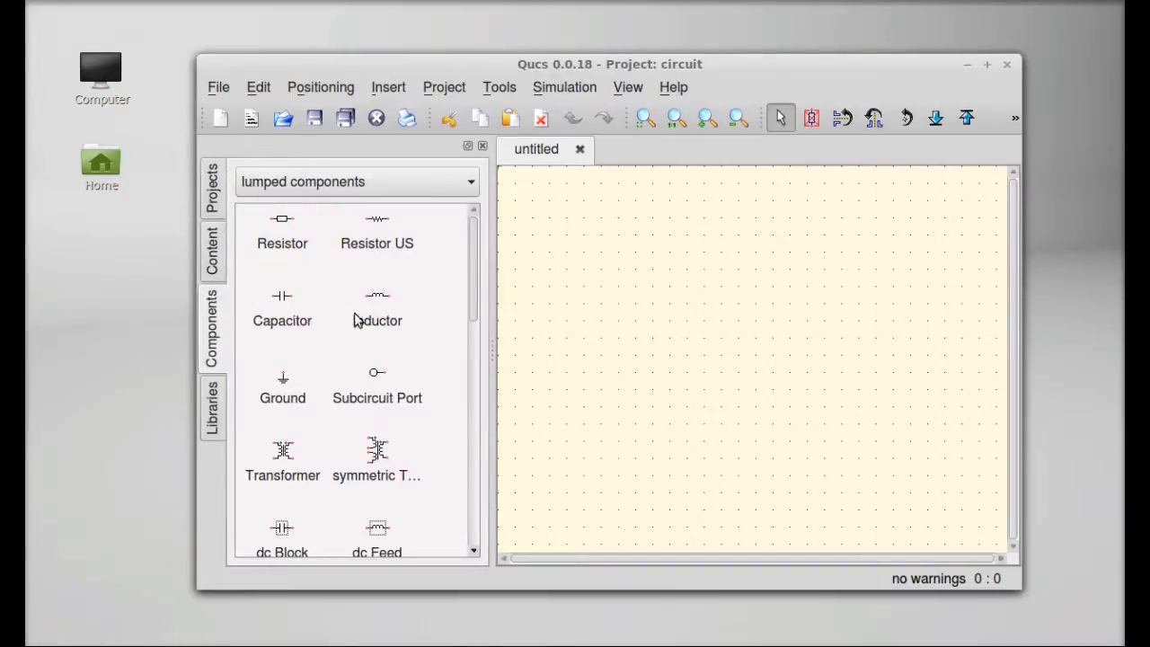
mouse_move(429, 305)
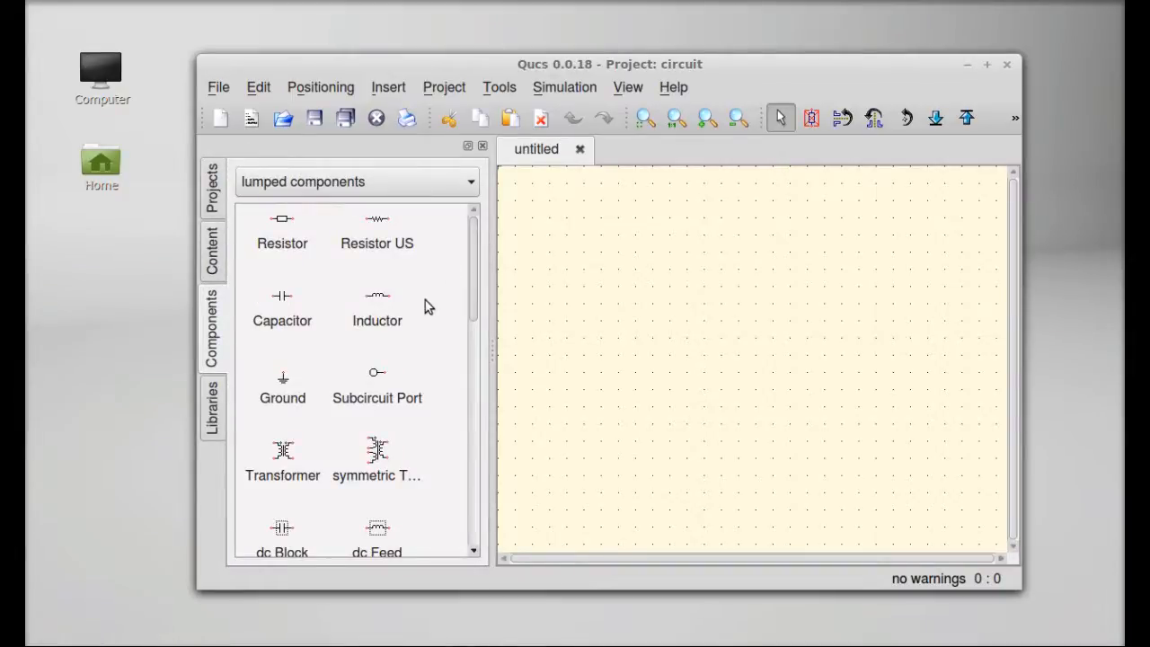
mouse_move(299, 249)
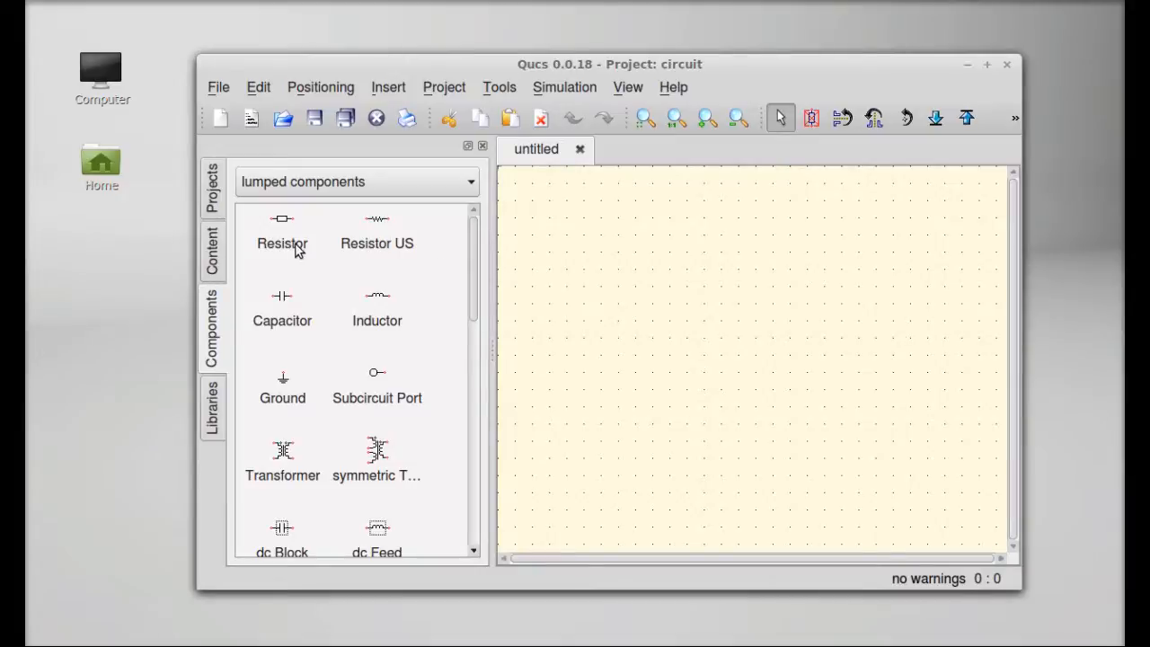
mouse_move(476, 288)
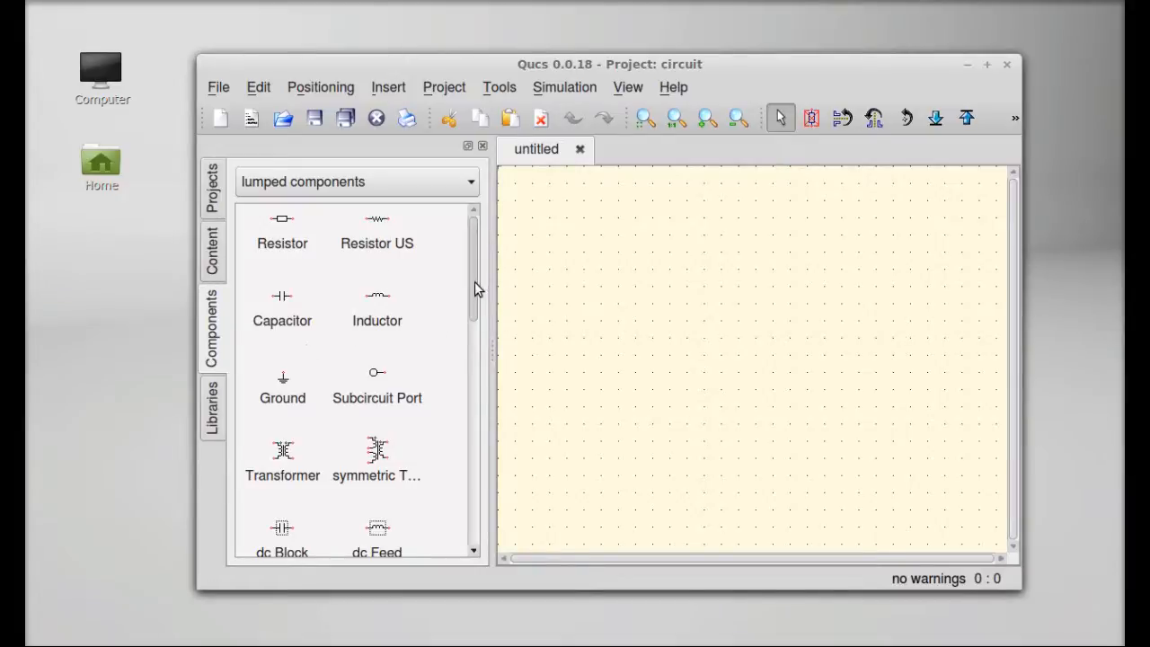
scroll(down, 3)
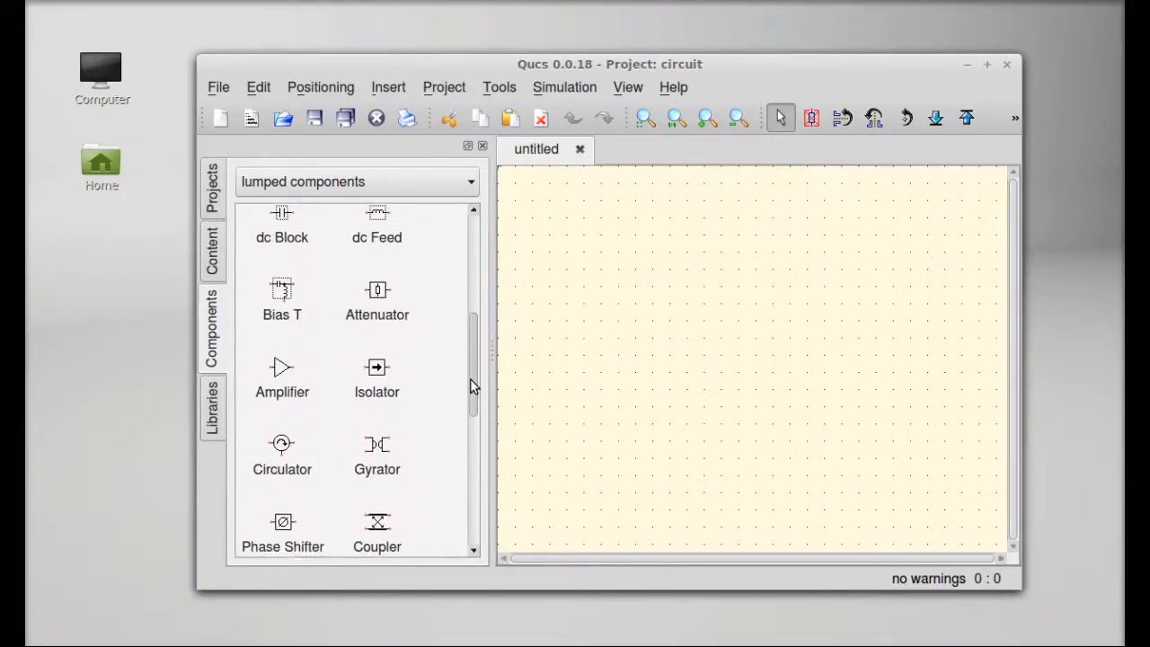
scroll(down, 3)
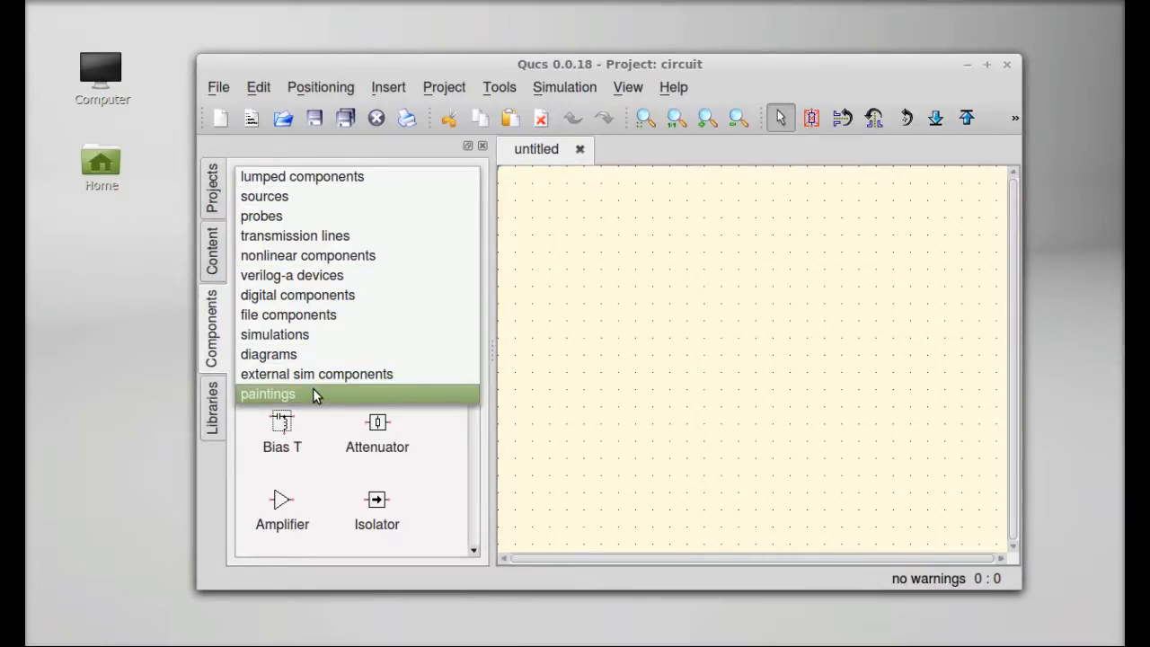
click(268, 394)
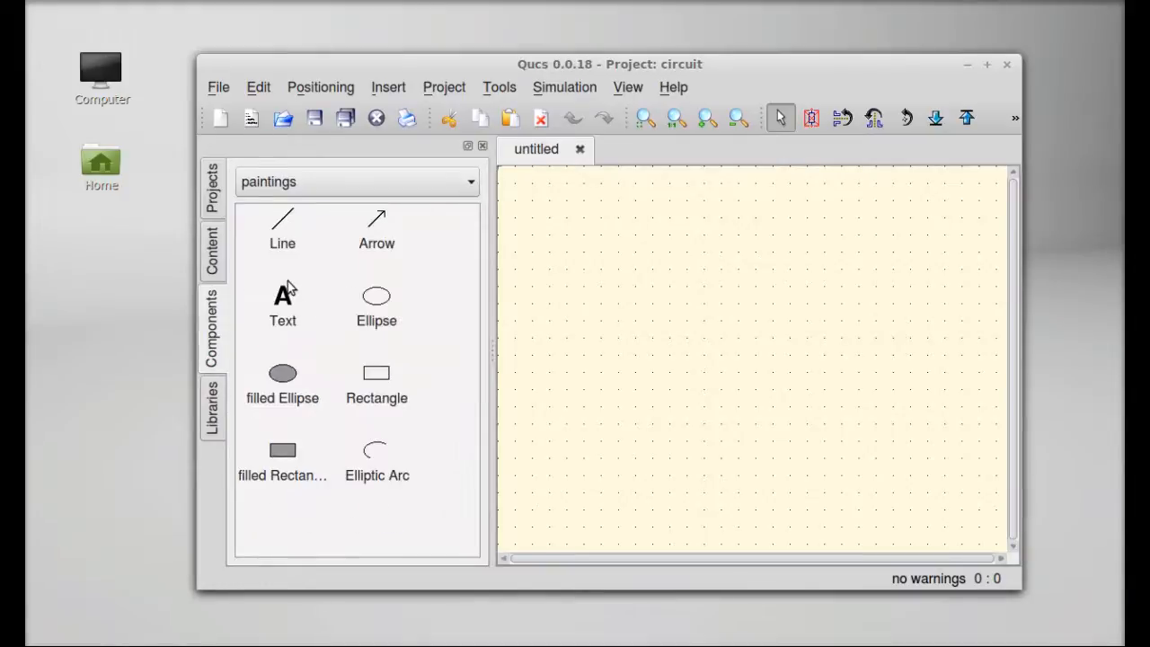
mouse_move(254, 388)
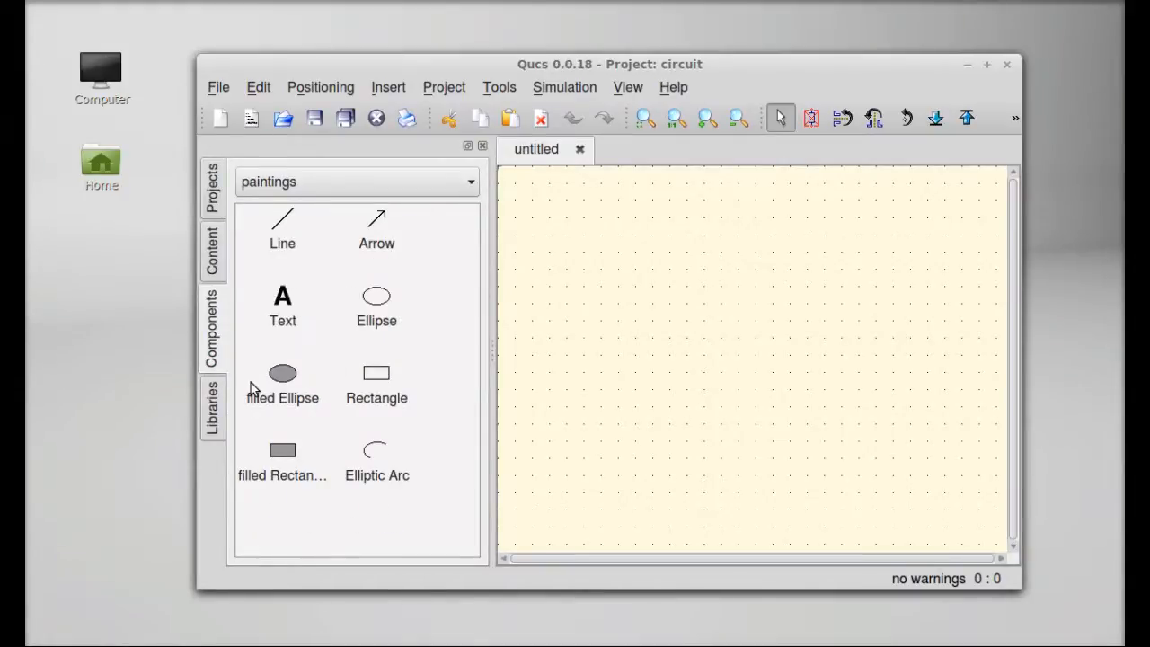
click(212, 412)
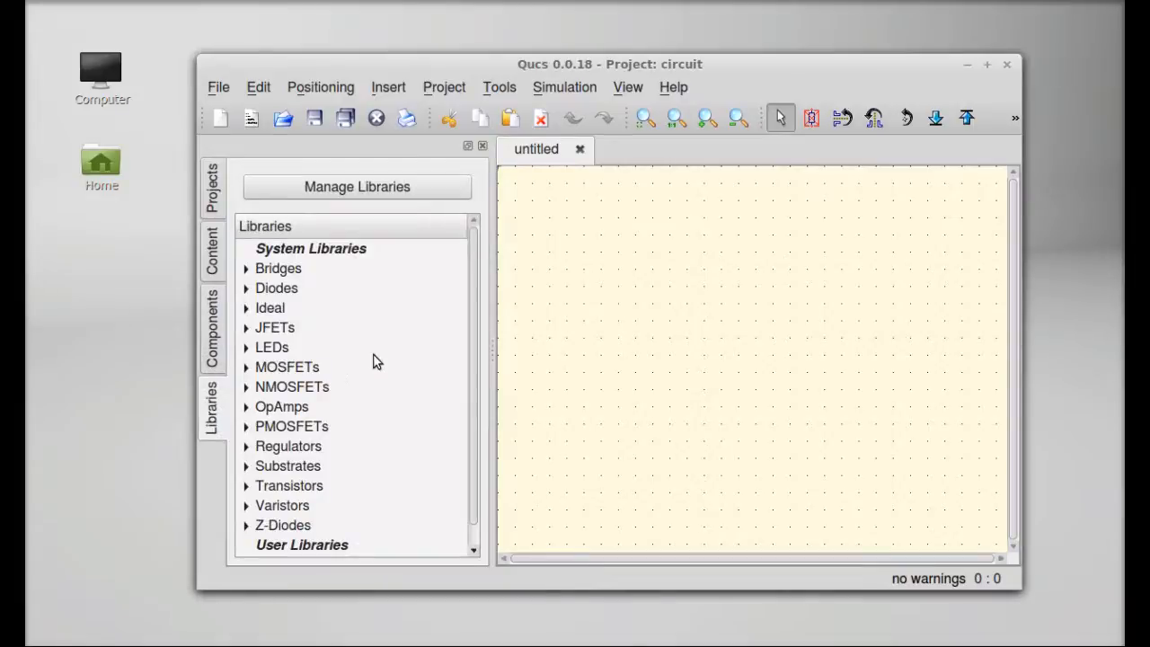
mouse_move(485, 367)
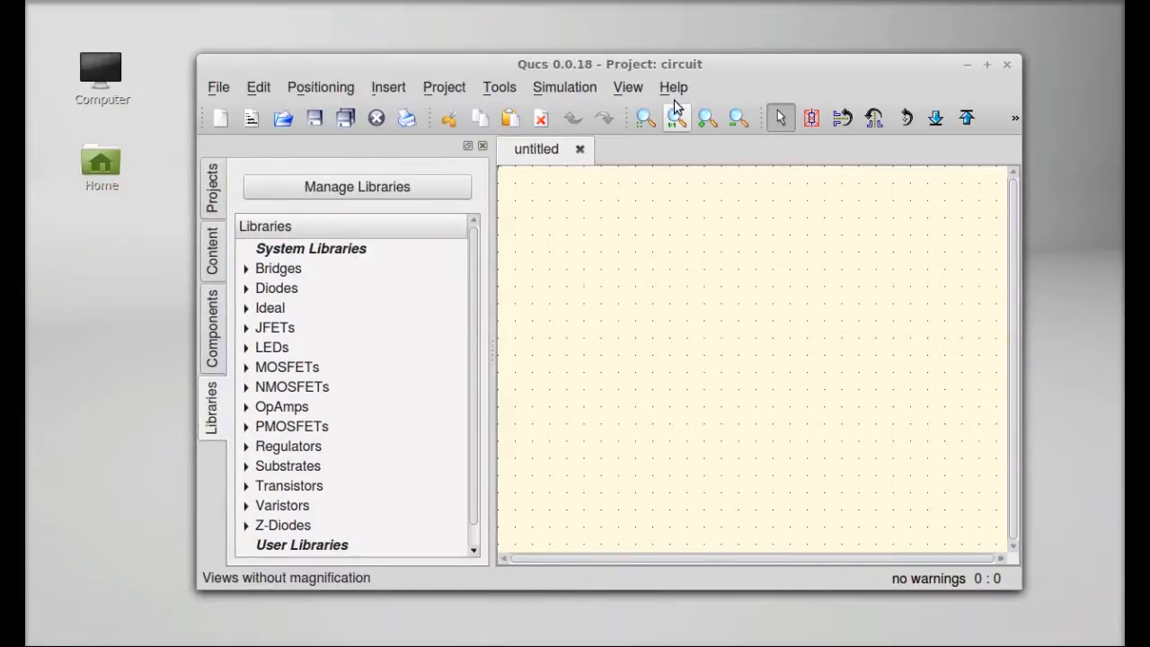
click(672, 86)
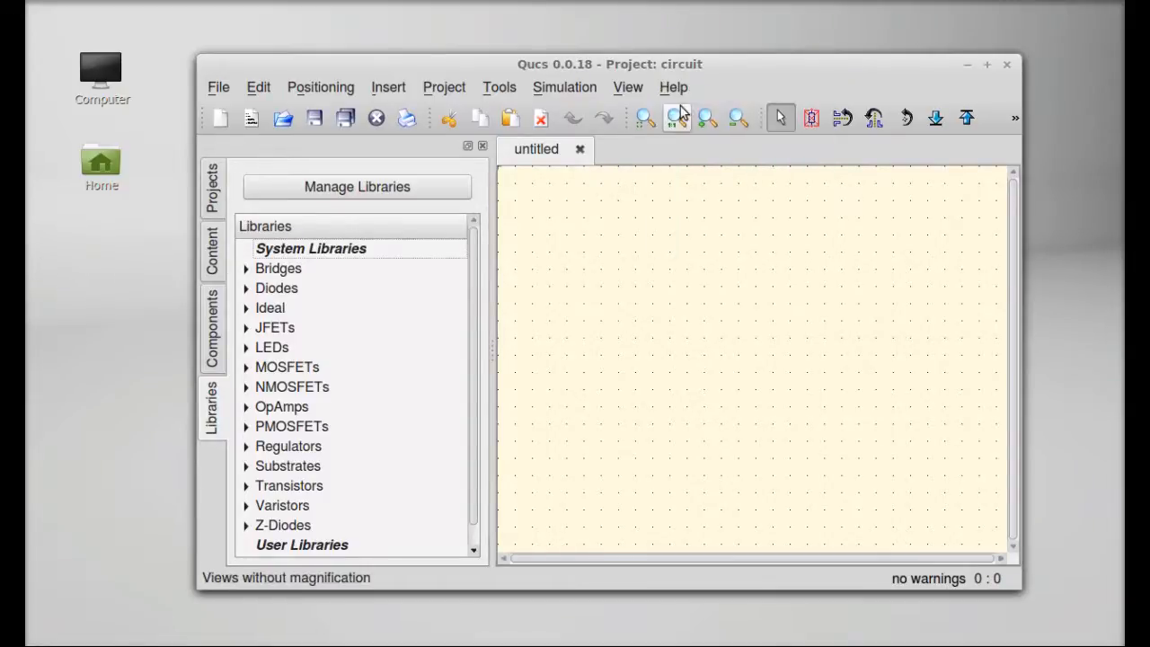
click(672, 86)
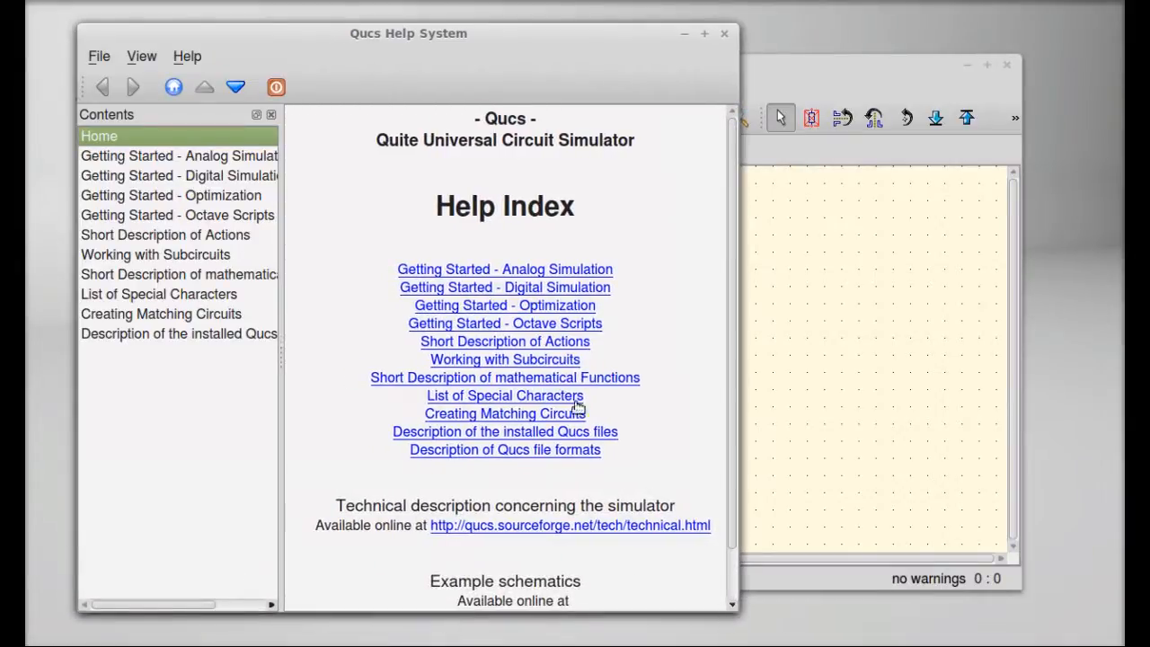
mouse_move(625, 183)
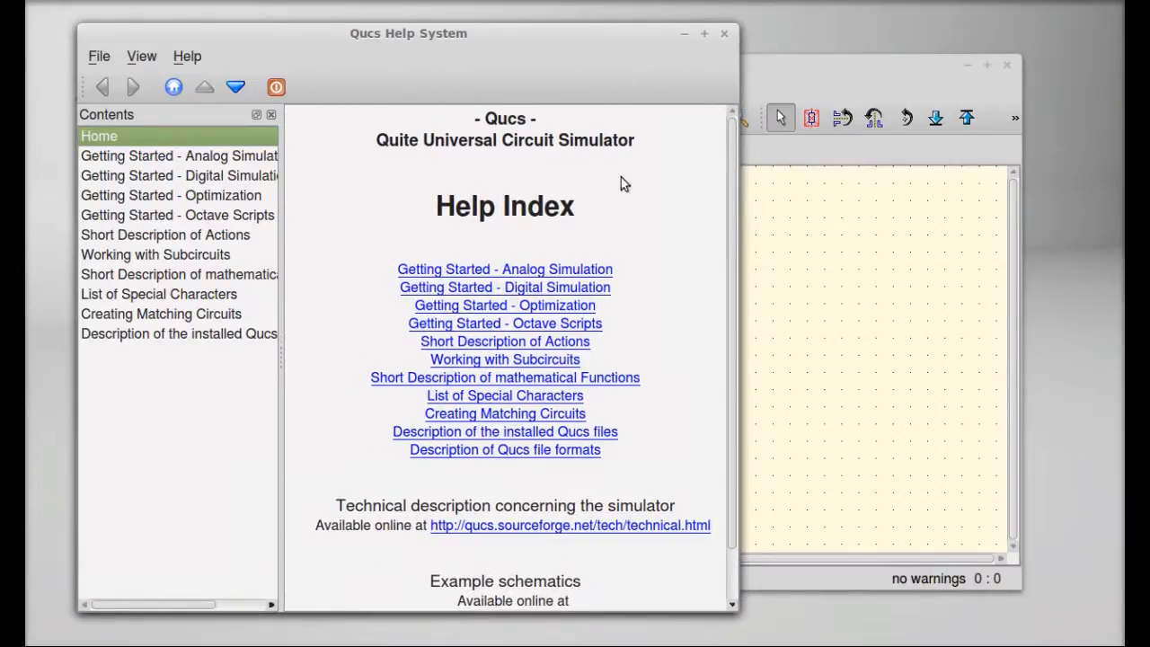